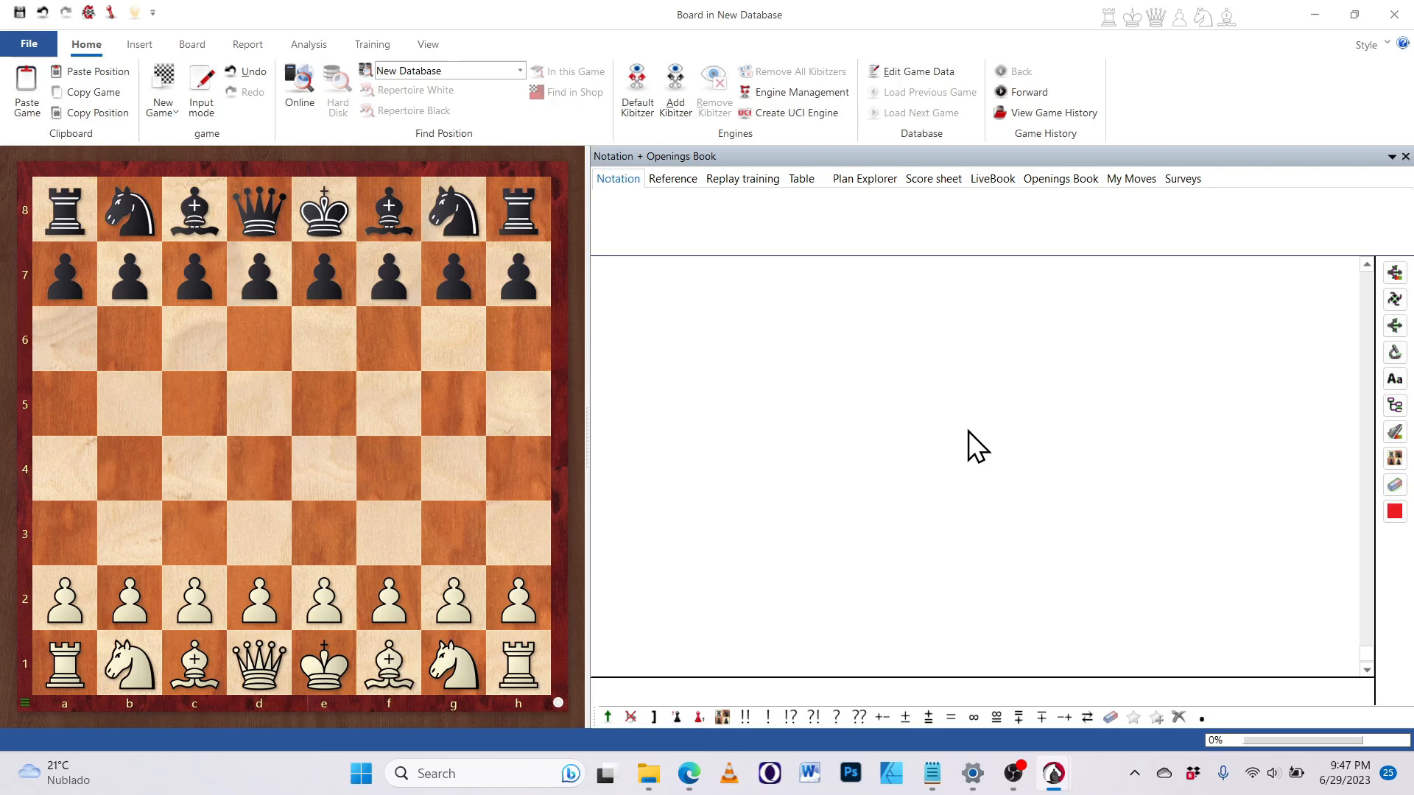
mouse_move(582, 441)
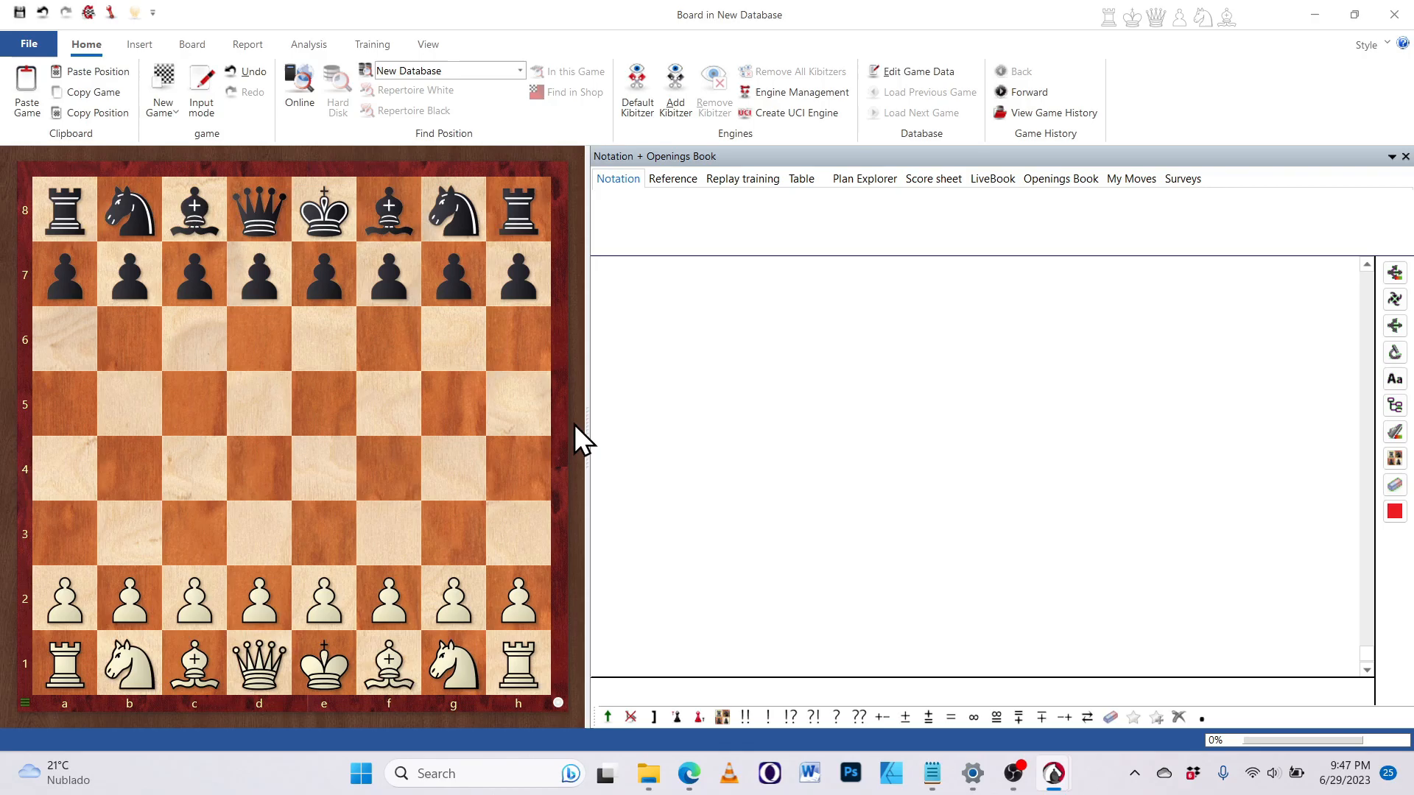
mouse_move(577, 452)
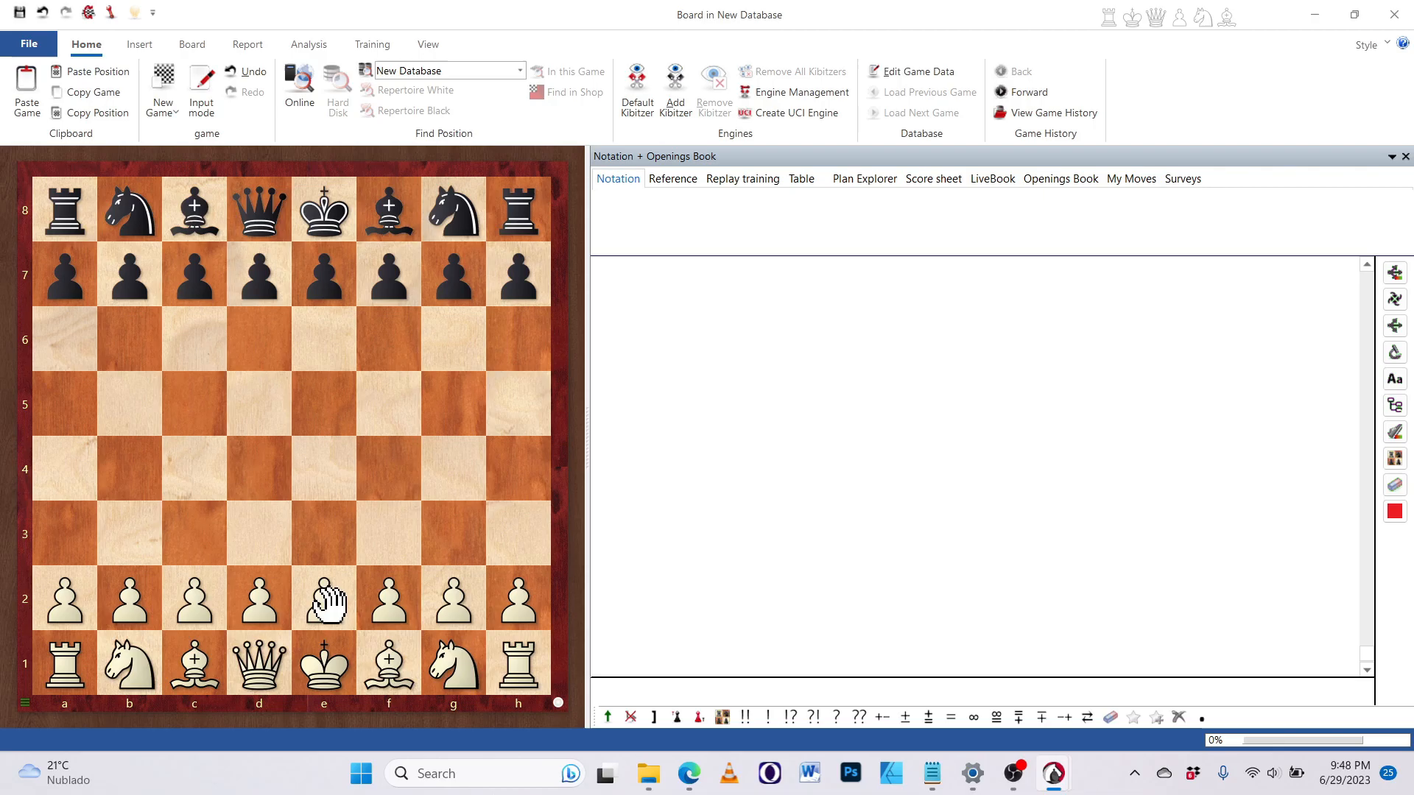
Step: Play White's opening pawn moves 1.e4 and the follow-up on the board
drag(323, 598, 322, 469)
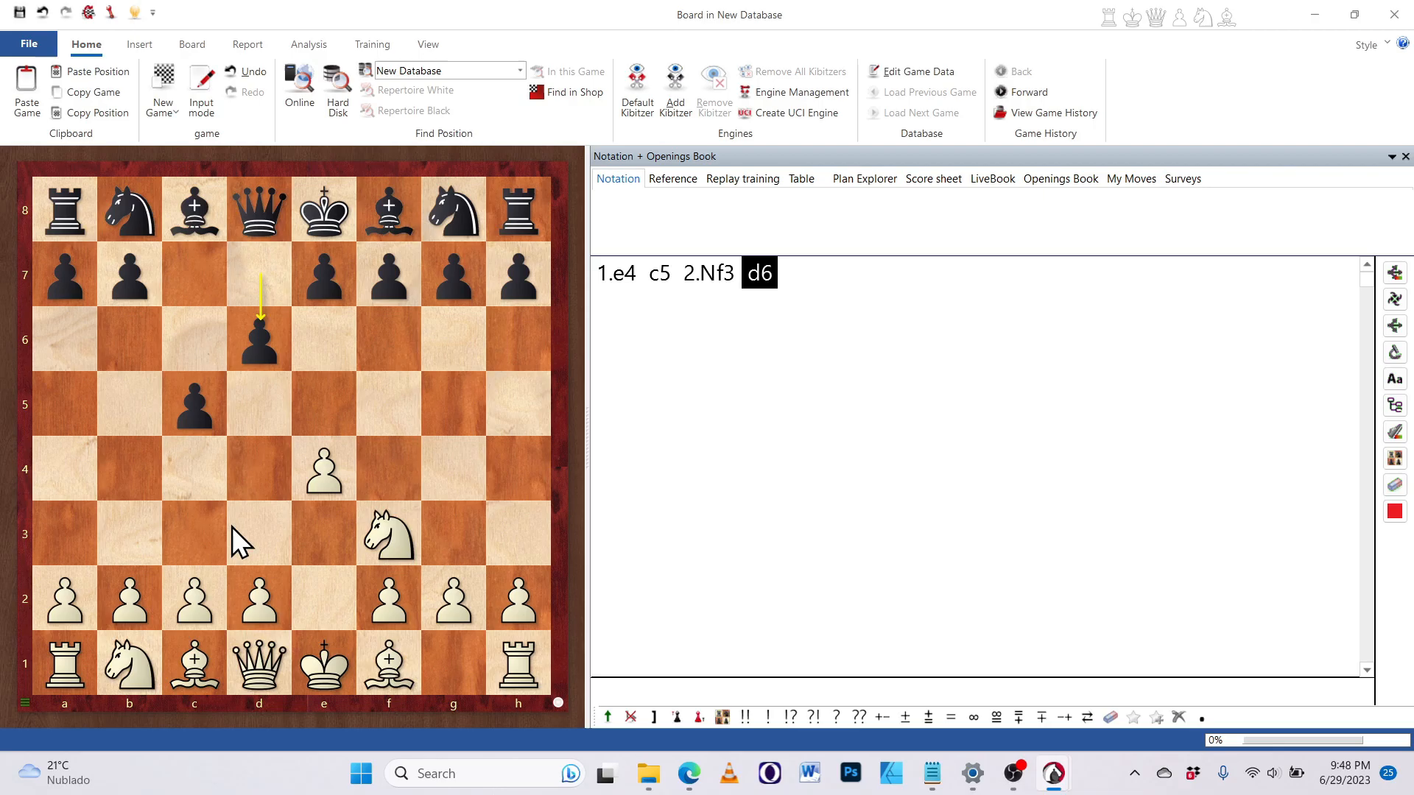
drag(260, 596, 259, 468)
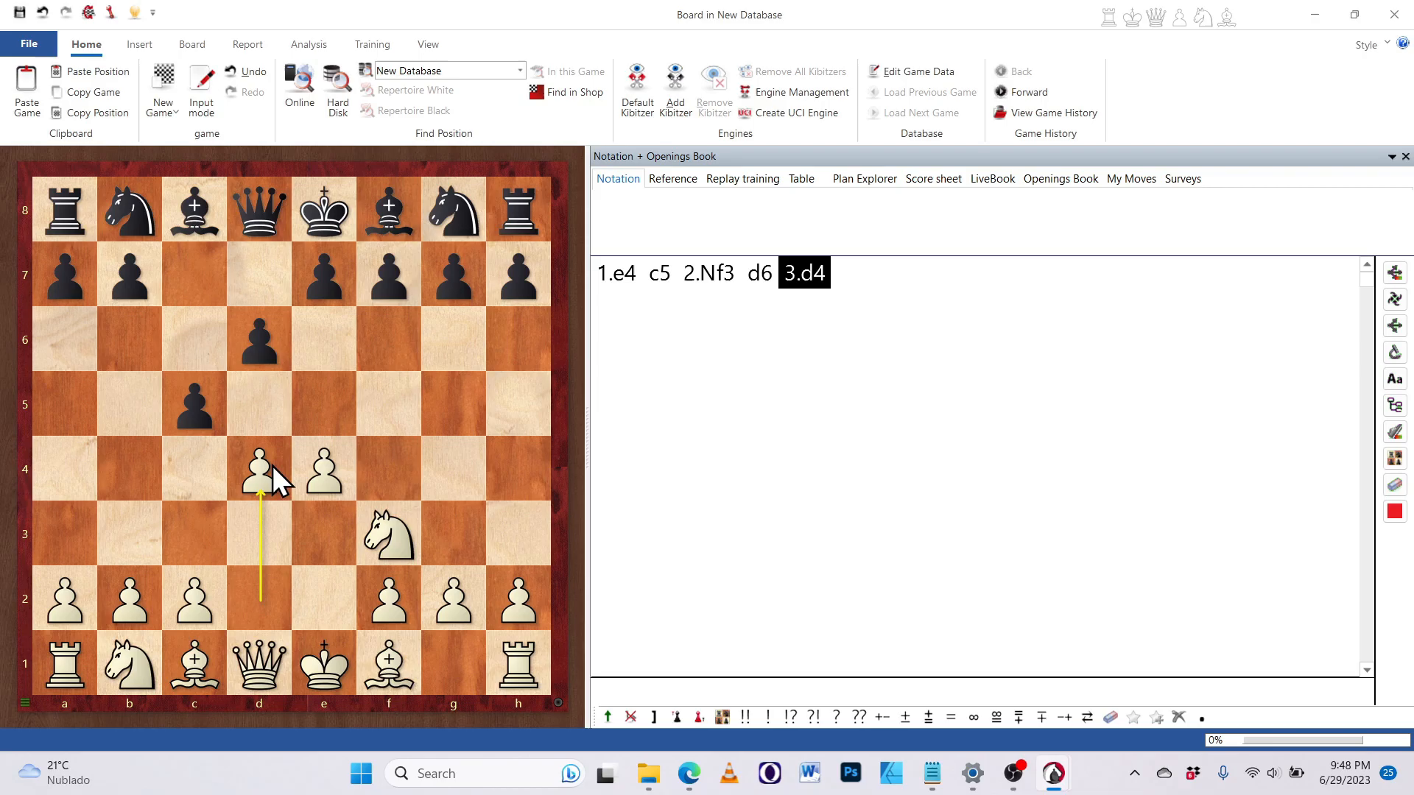
mouse_move(271, 473)
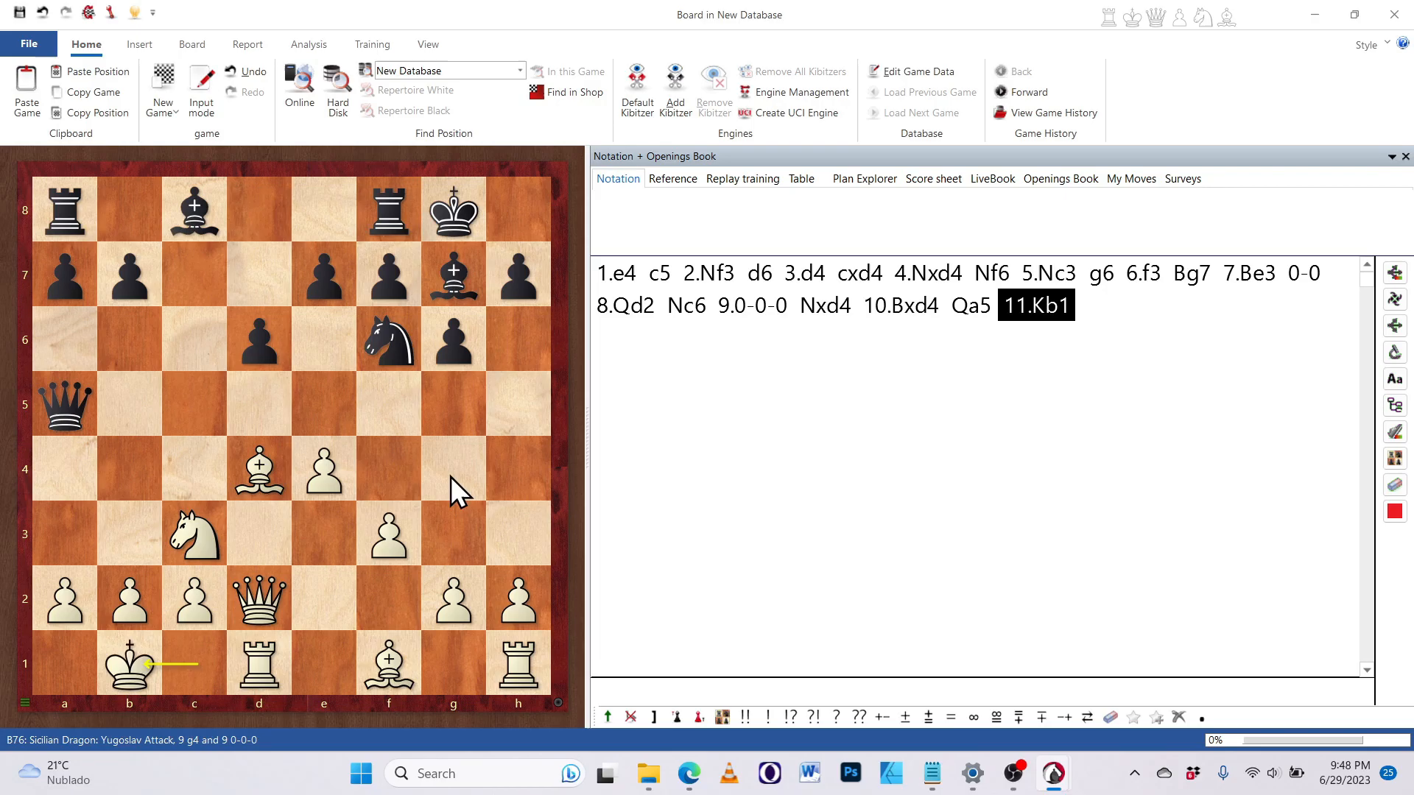
mouse_move(1067, 336)
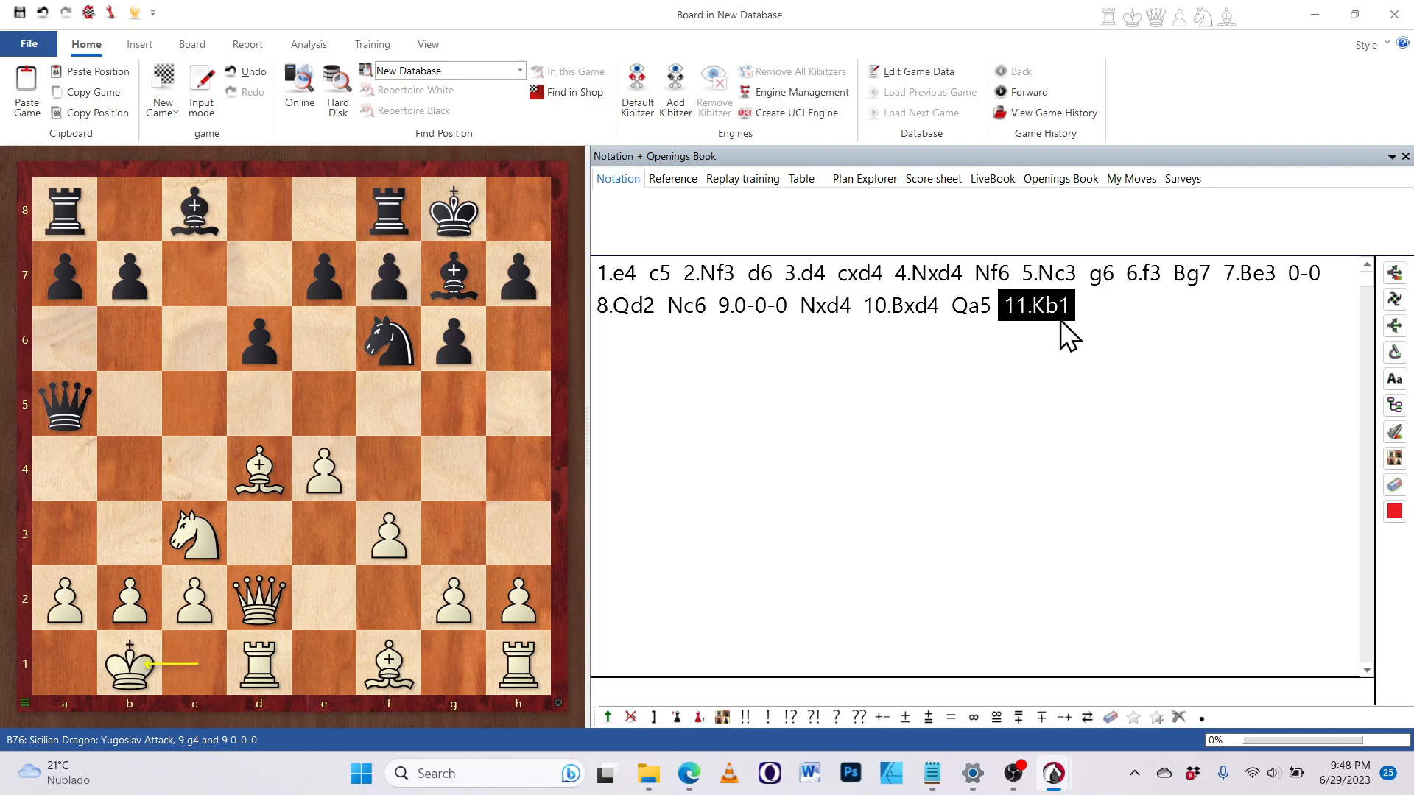
Step: Return to the position after 9.0-0-0 to start the 9...Bd7 main line
click(750, 305)
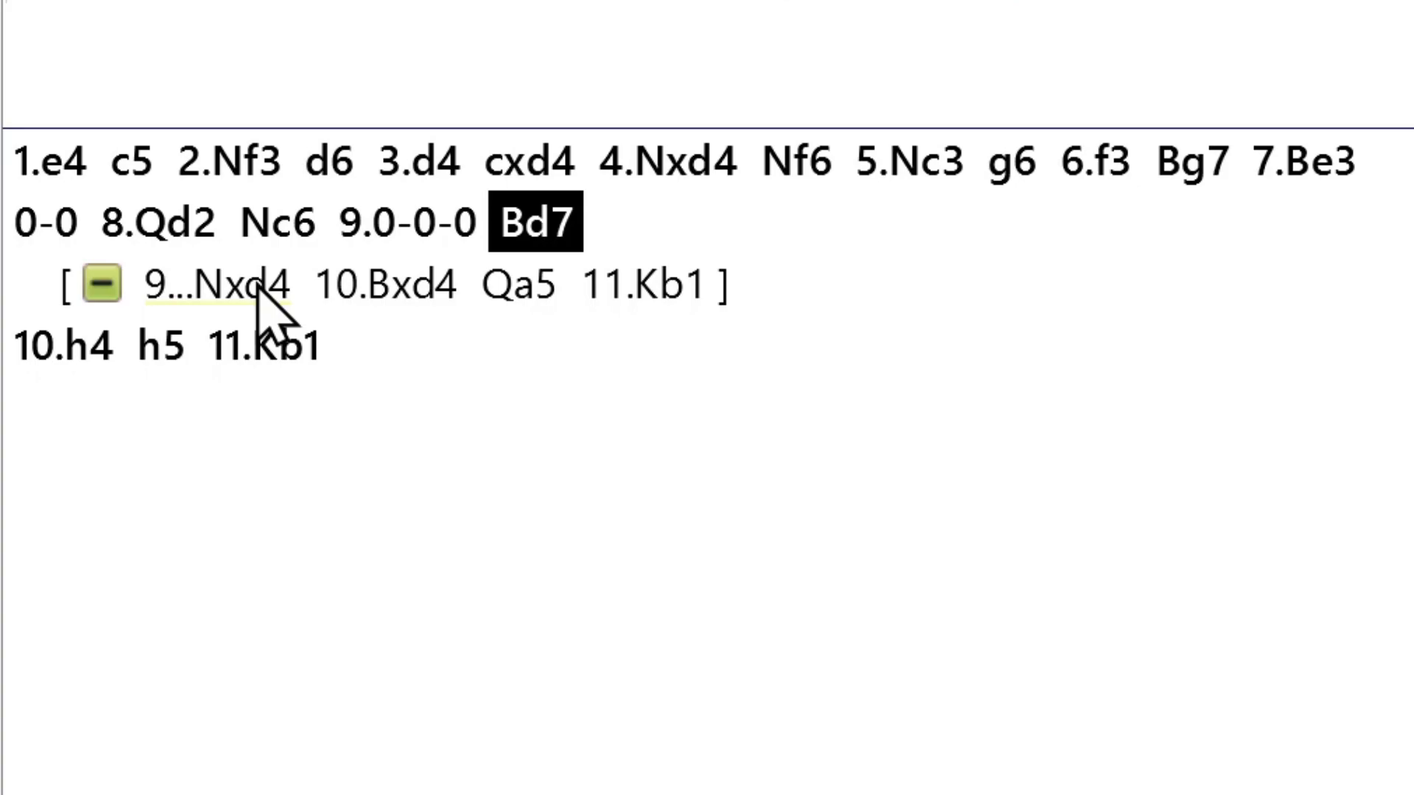
Step: Delete the 9...Nxd4 variation, leaving only 9...Bd7 10.h4 h5 11.Kb1
click(226, 284)
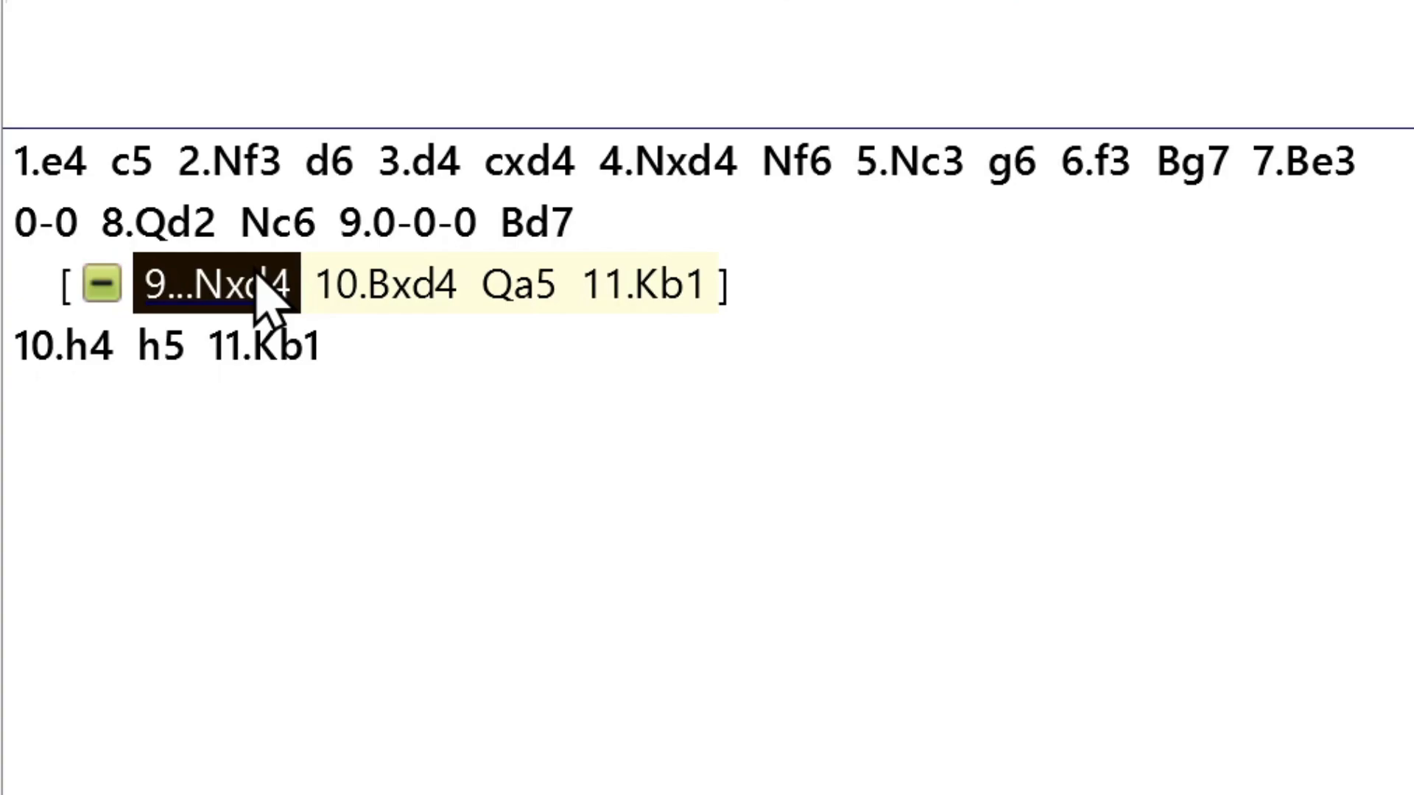
right_click(226, 285)
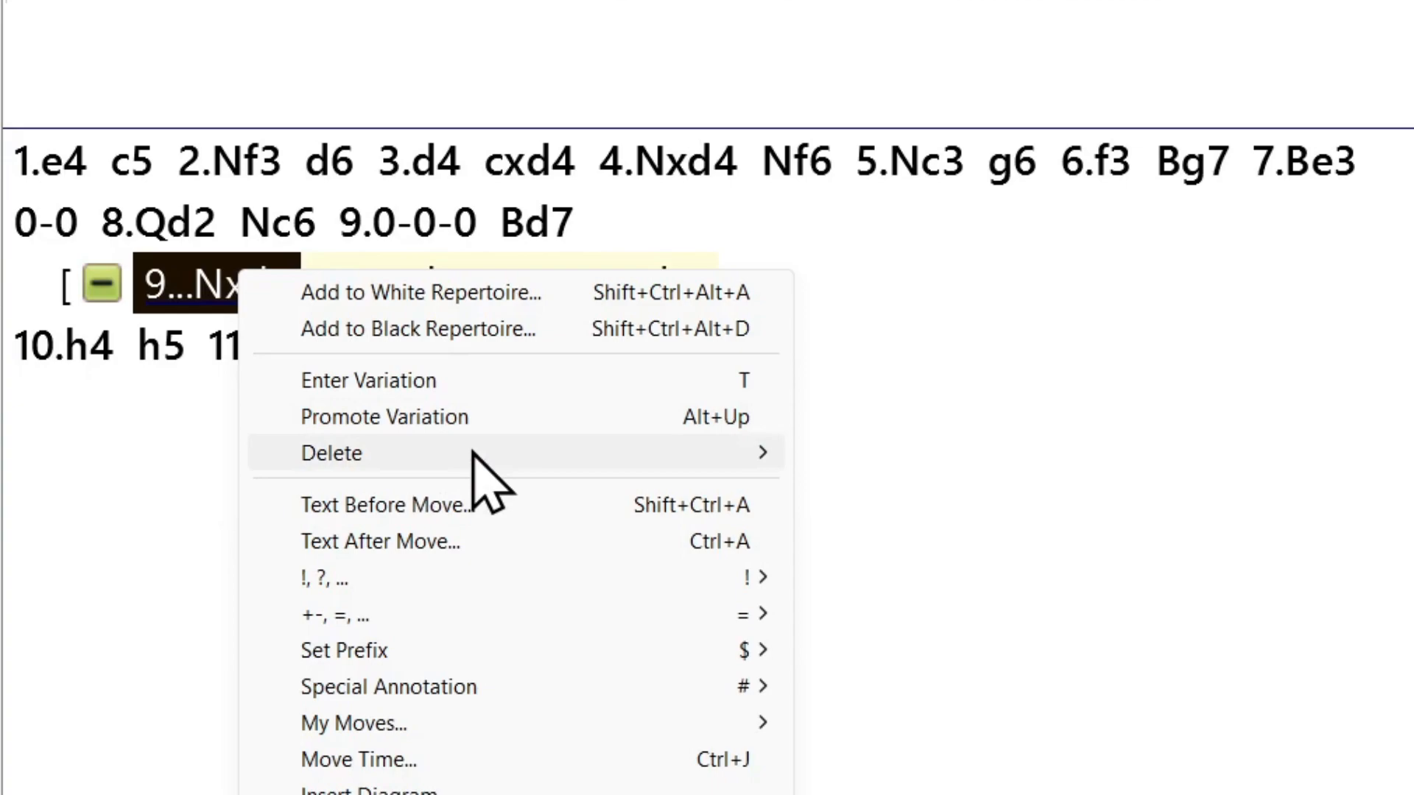
mouse_move(331, 453)
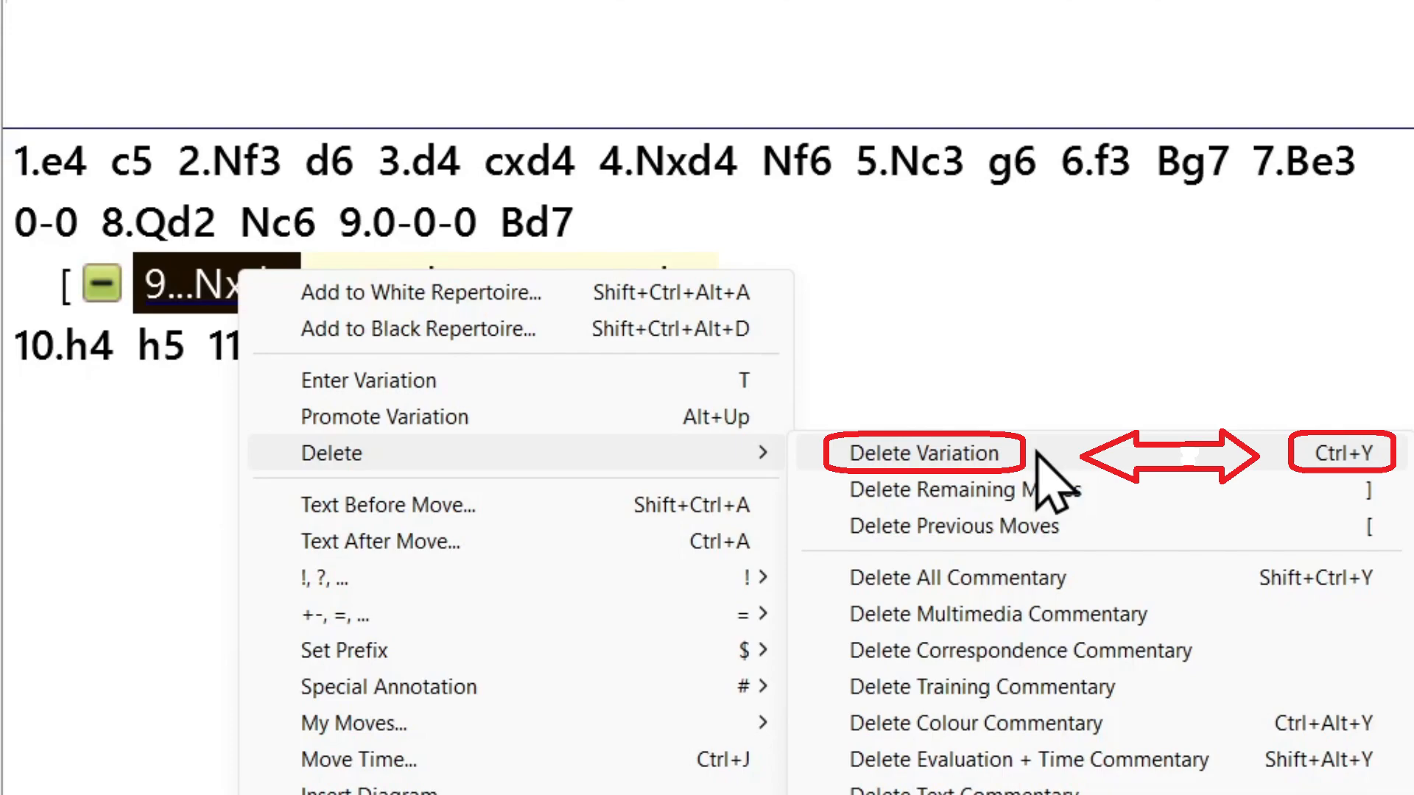
click(922, 453)
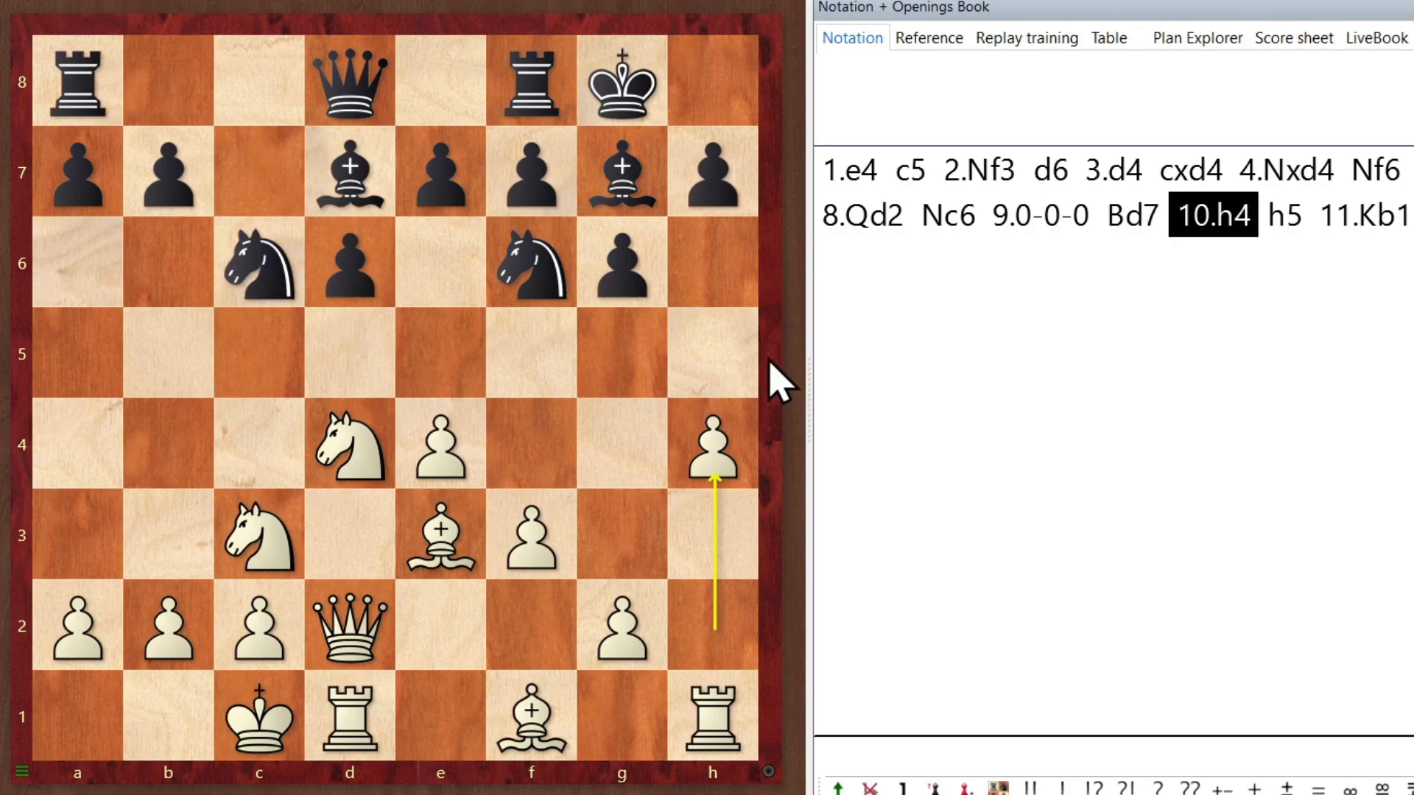
mouse_move(708, 208)
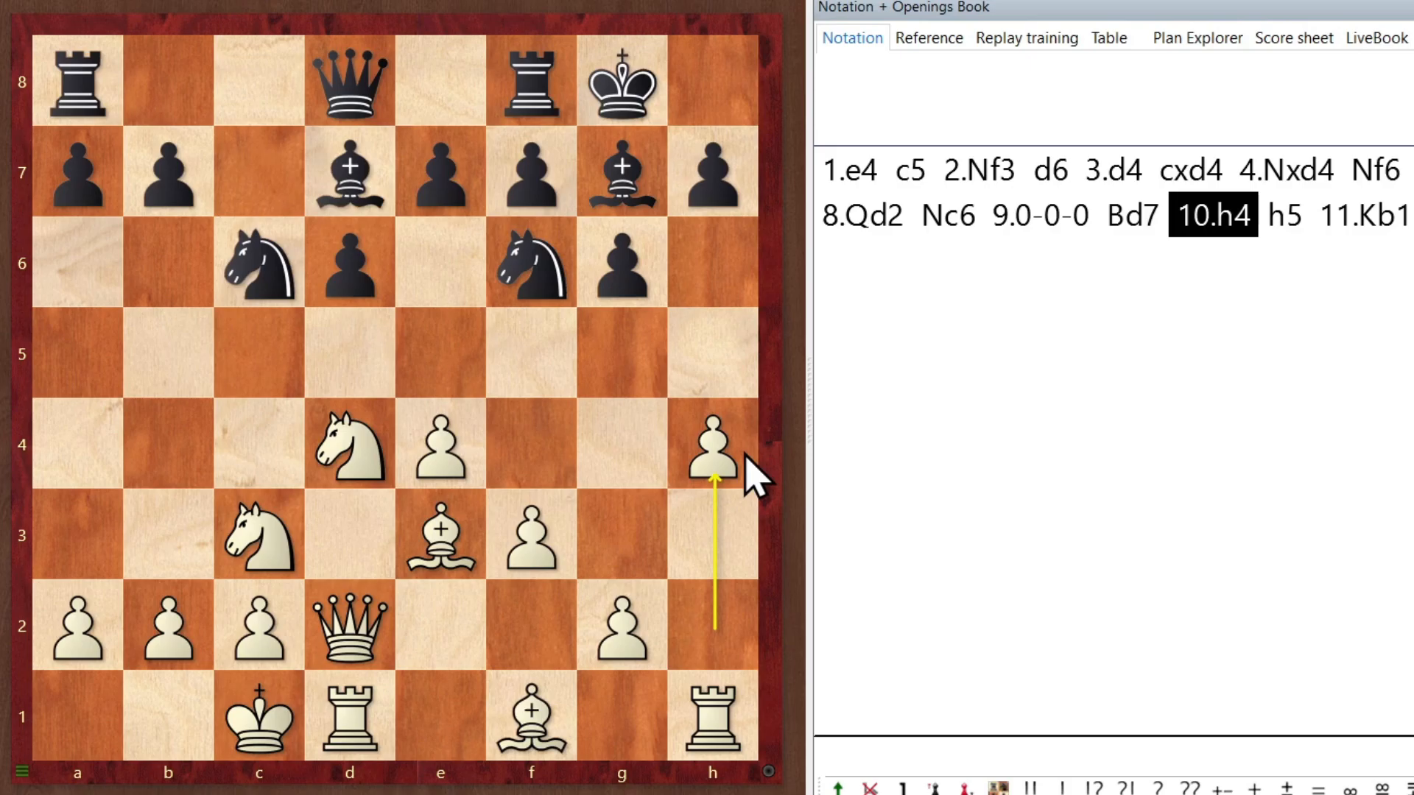
mouse_move(718, 473)
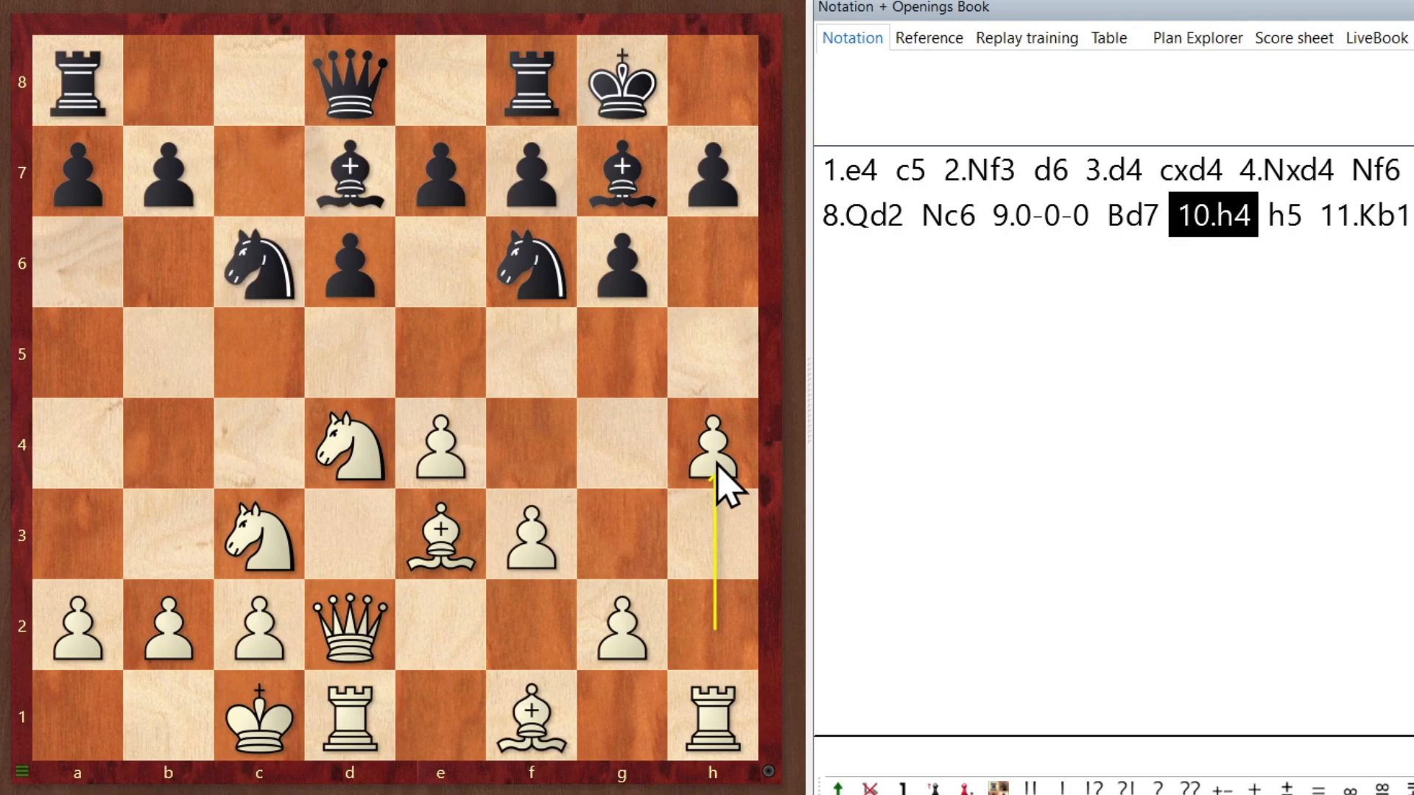
mouse_move(729, 472)
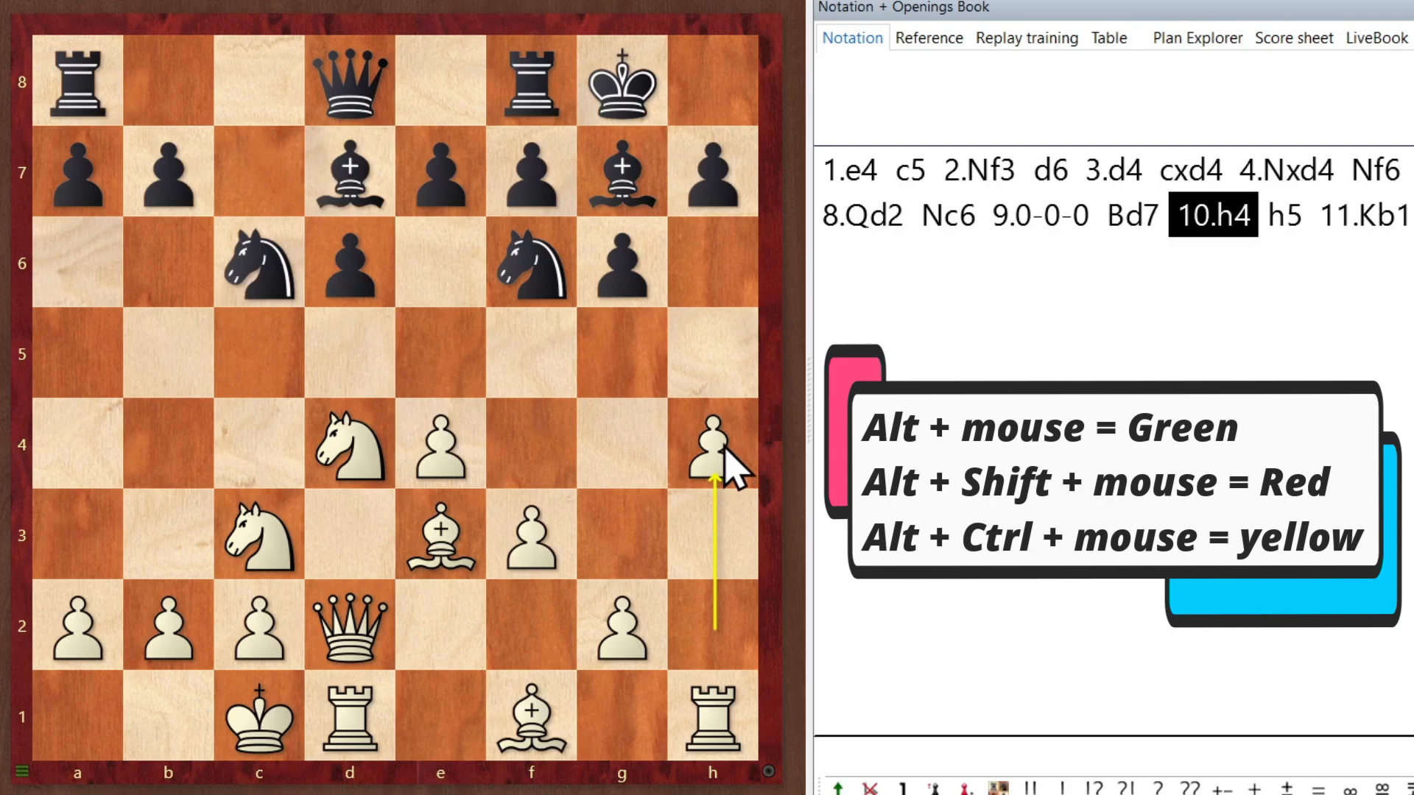
mouse_move(747, 378)
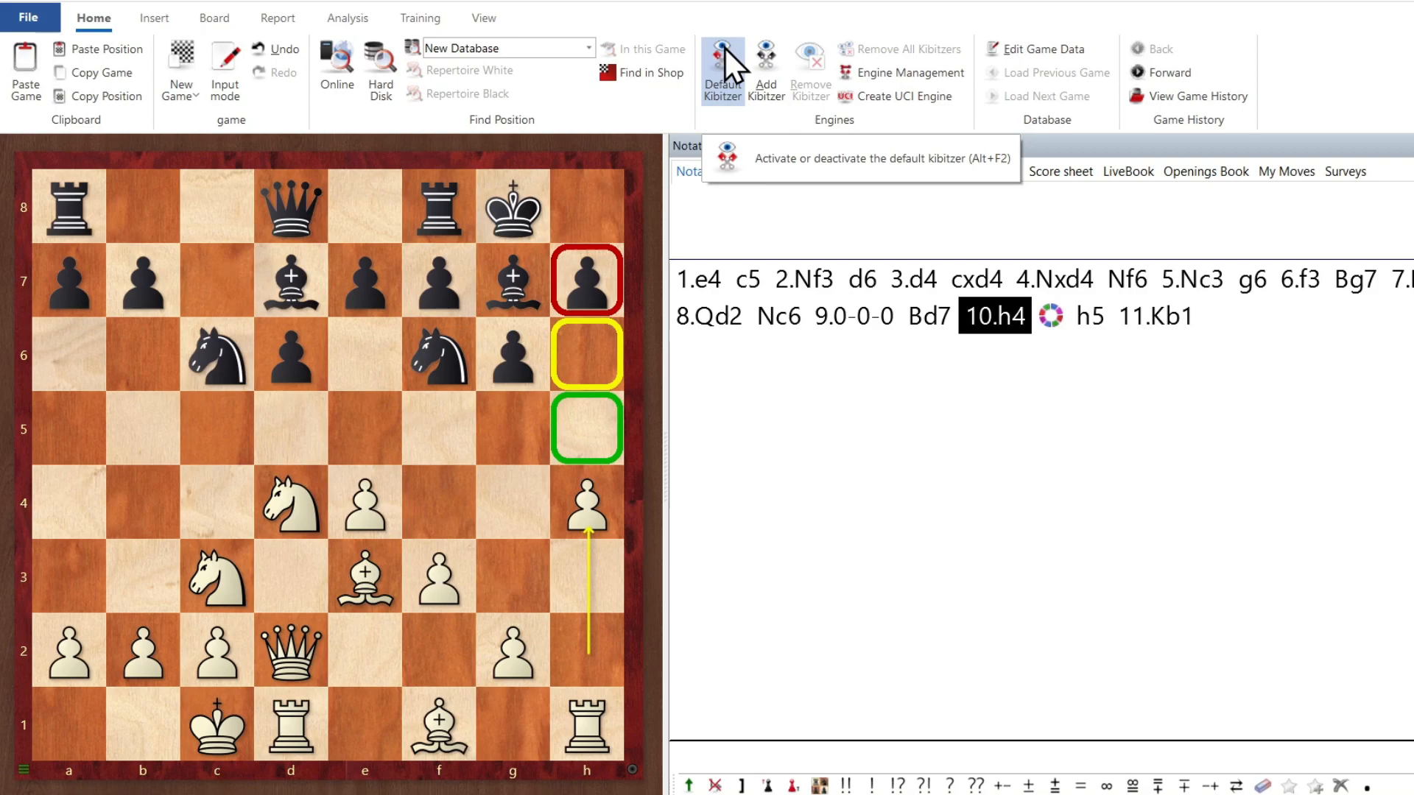
Step: Run the default kibitzer and copy its 10...h5 11.Nd5 line (0.34/23) into the notation
click(722, 68)
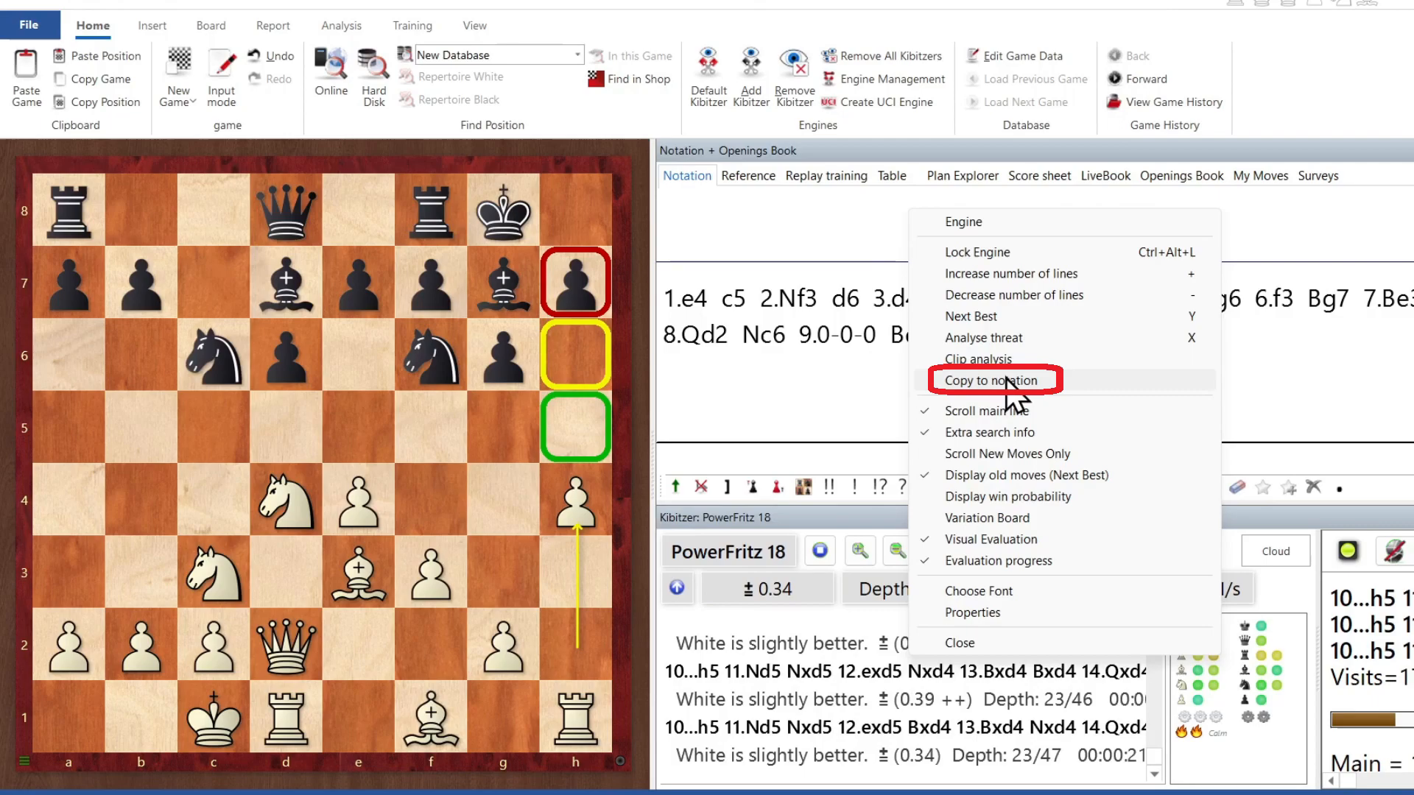
click(991, 380)
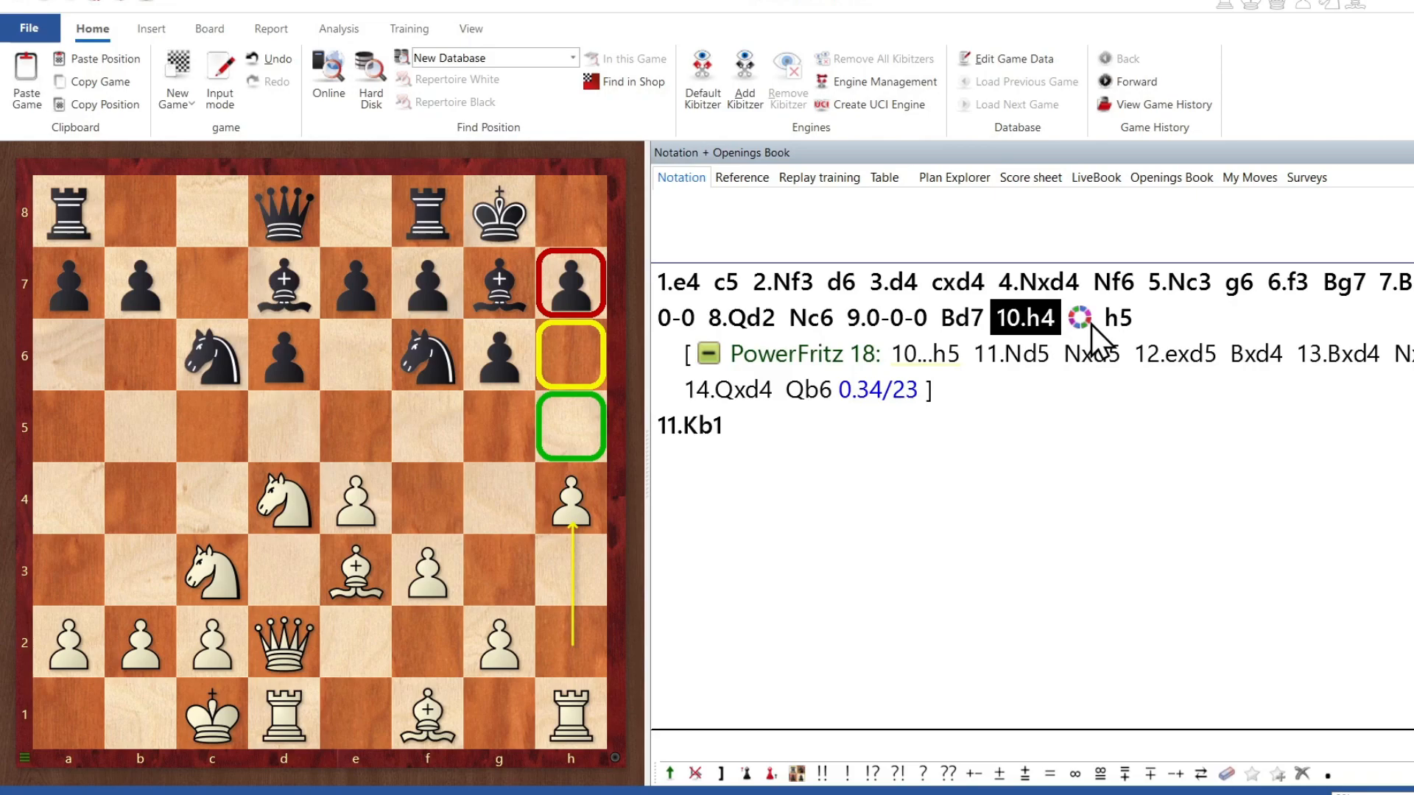
click(1095, 318)
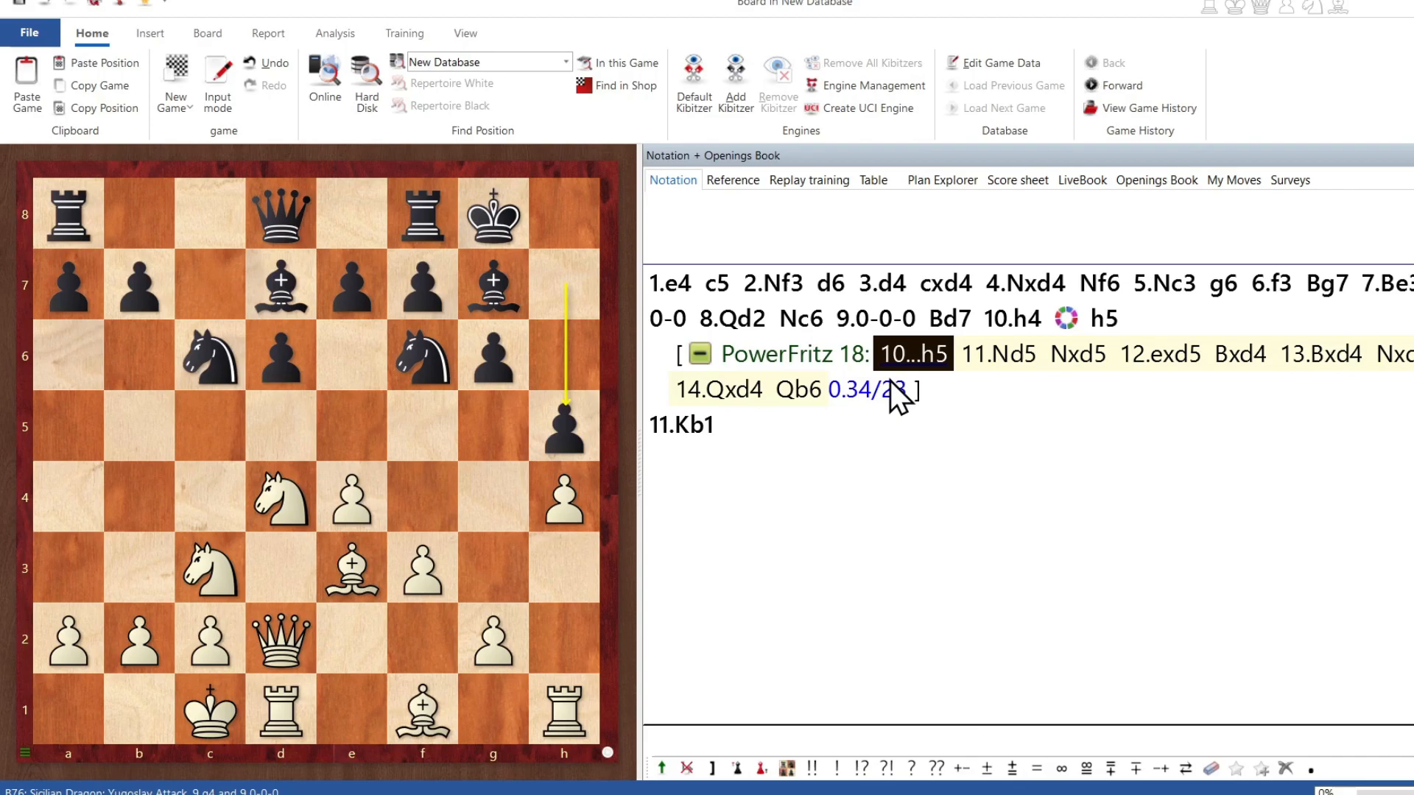
click(29, 34)
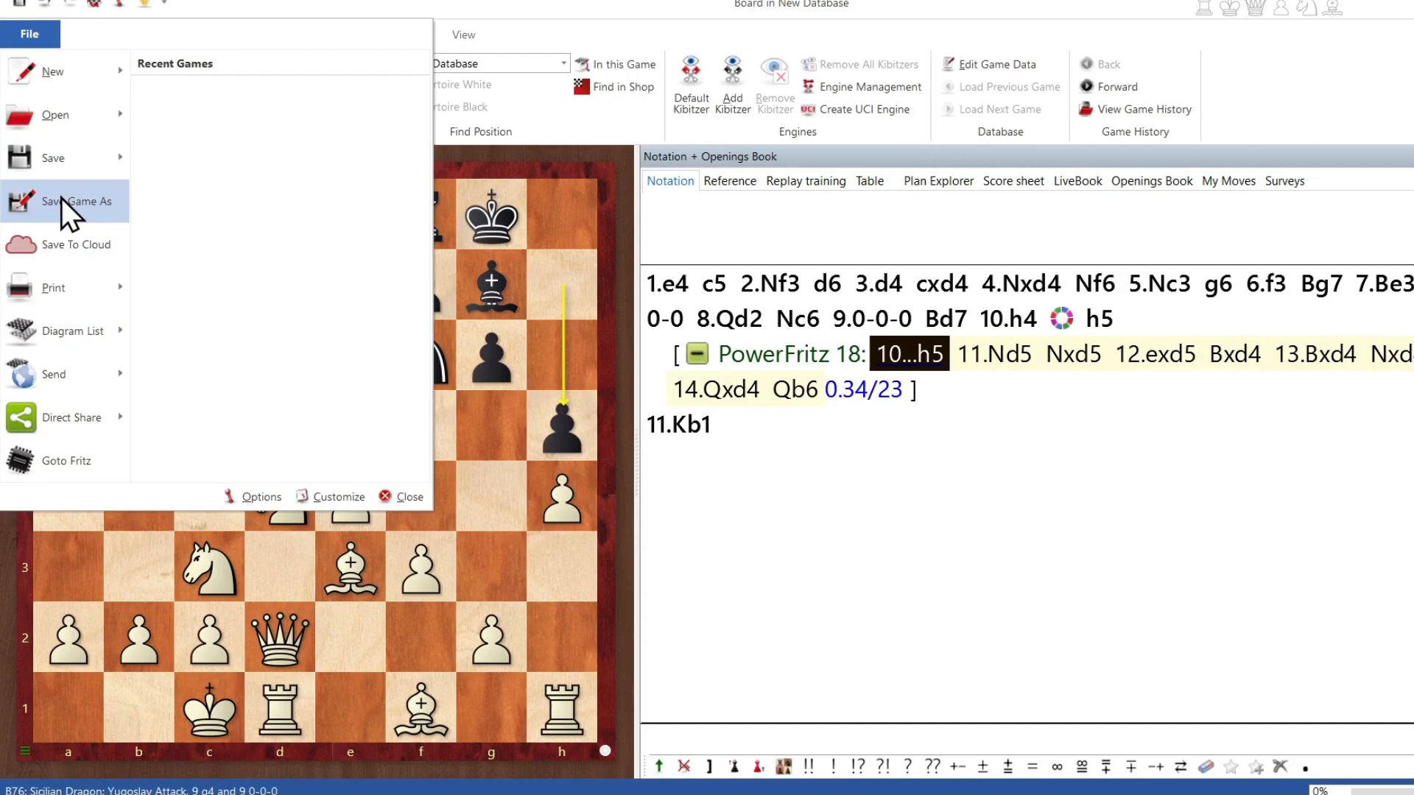
Step: Save the game as Korchnoi vs Kasparov with result ½-½
click(75, 202)
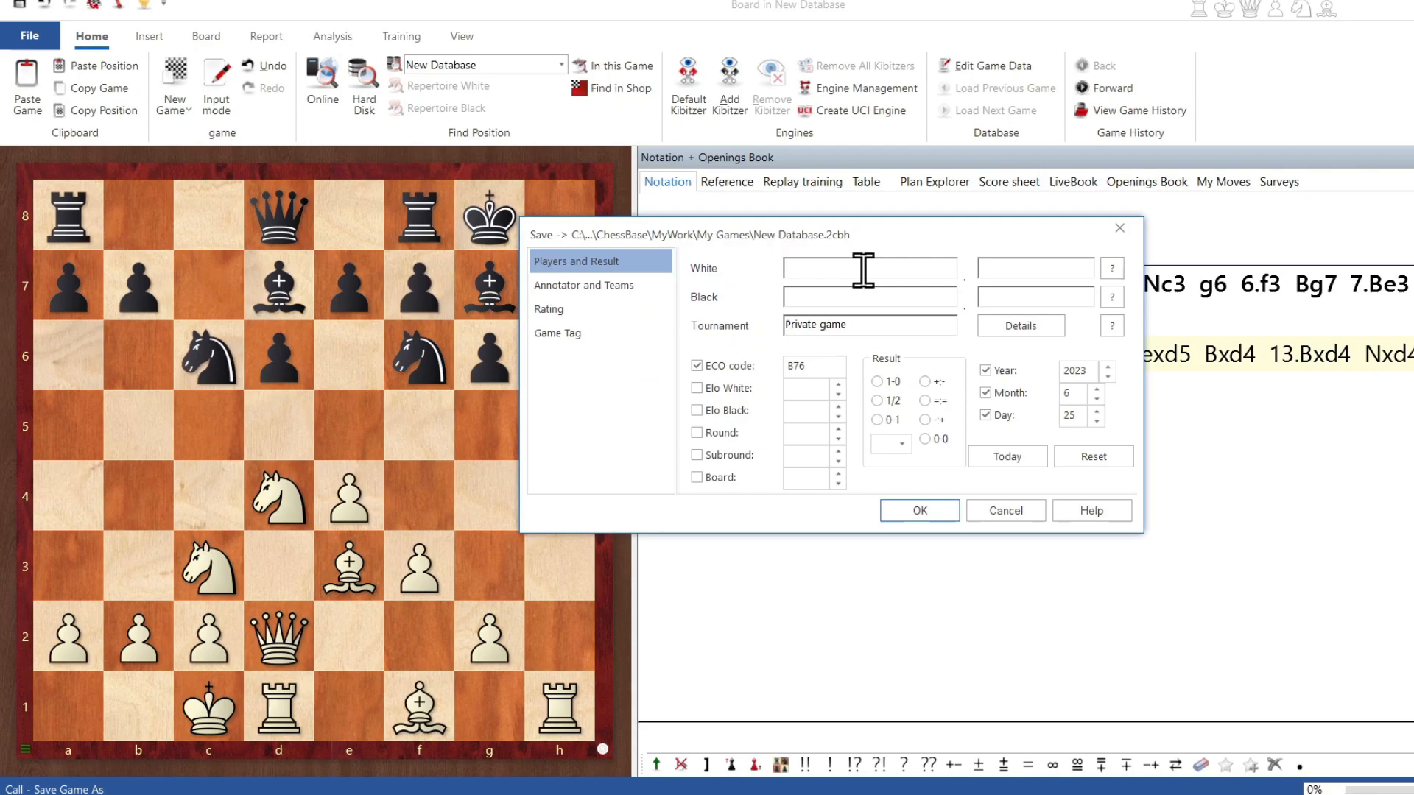
text(Korchnoi)
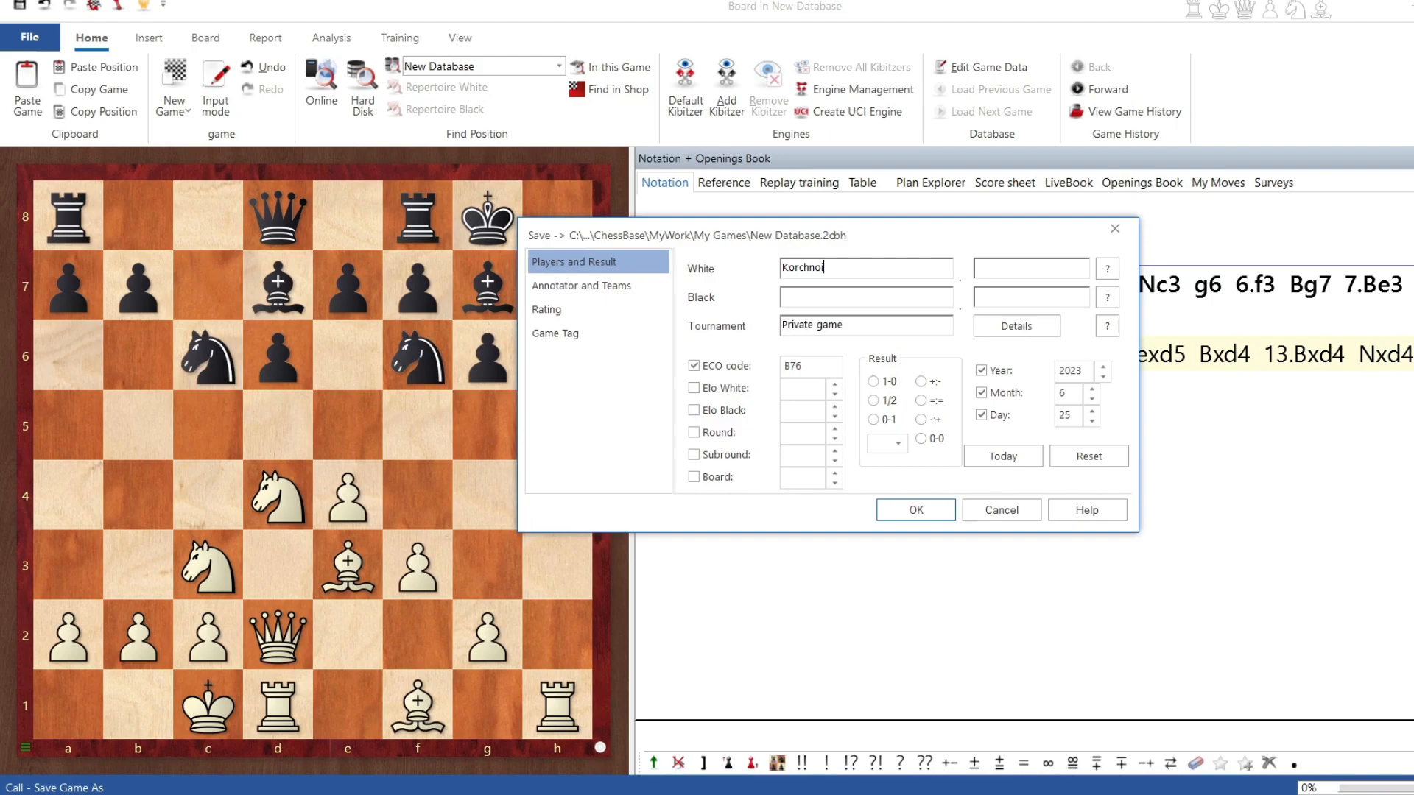
text(Kass)
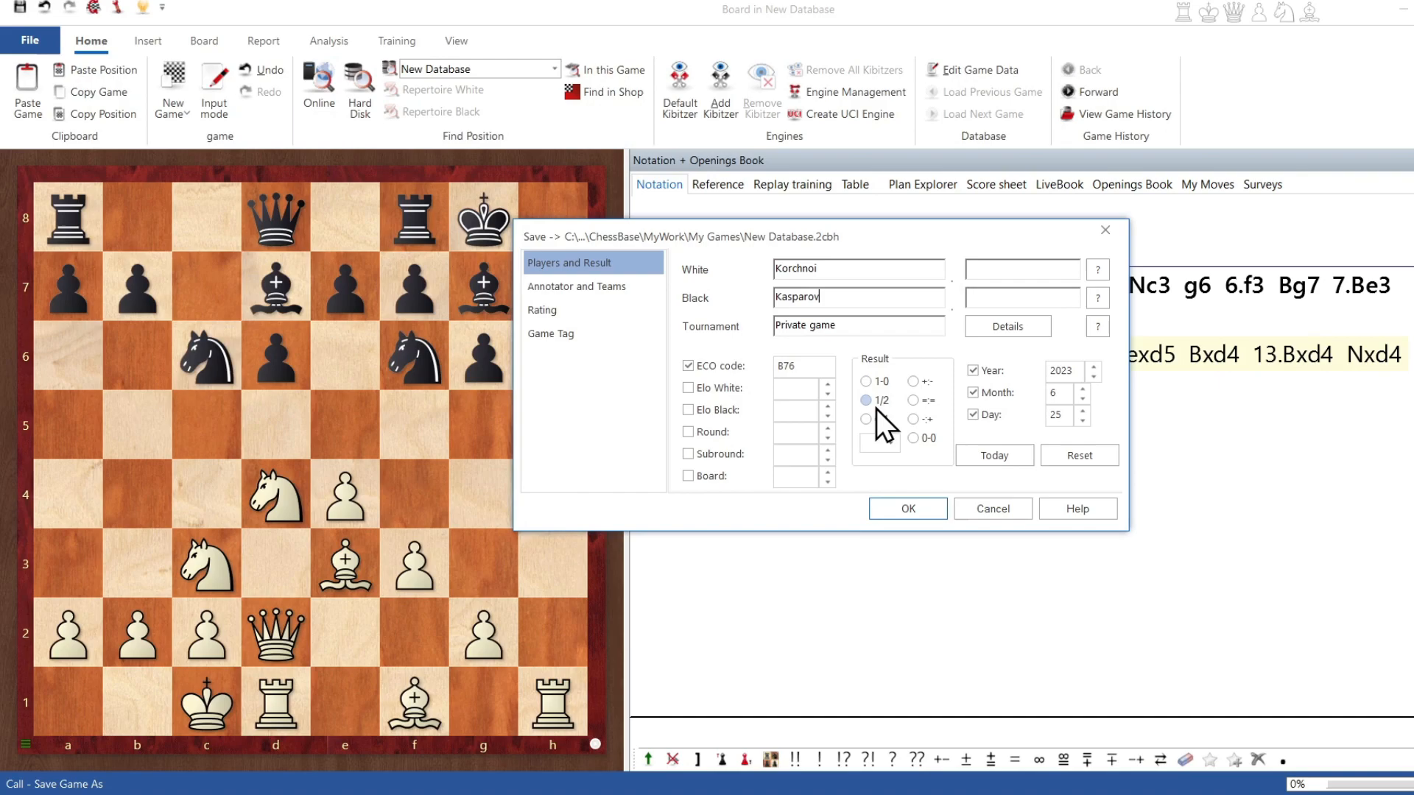
click(907, 508)
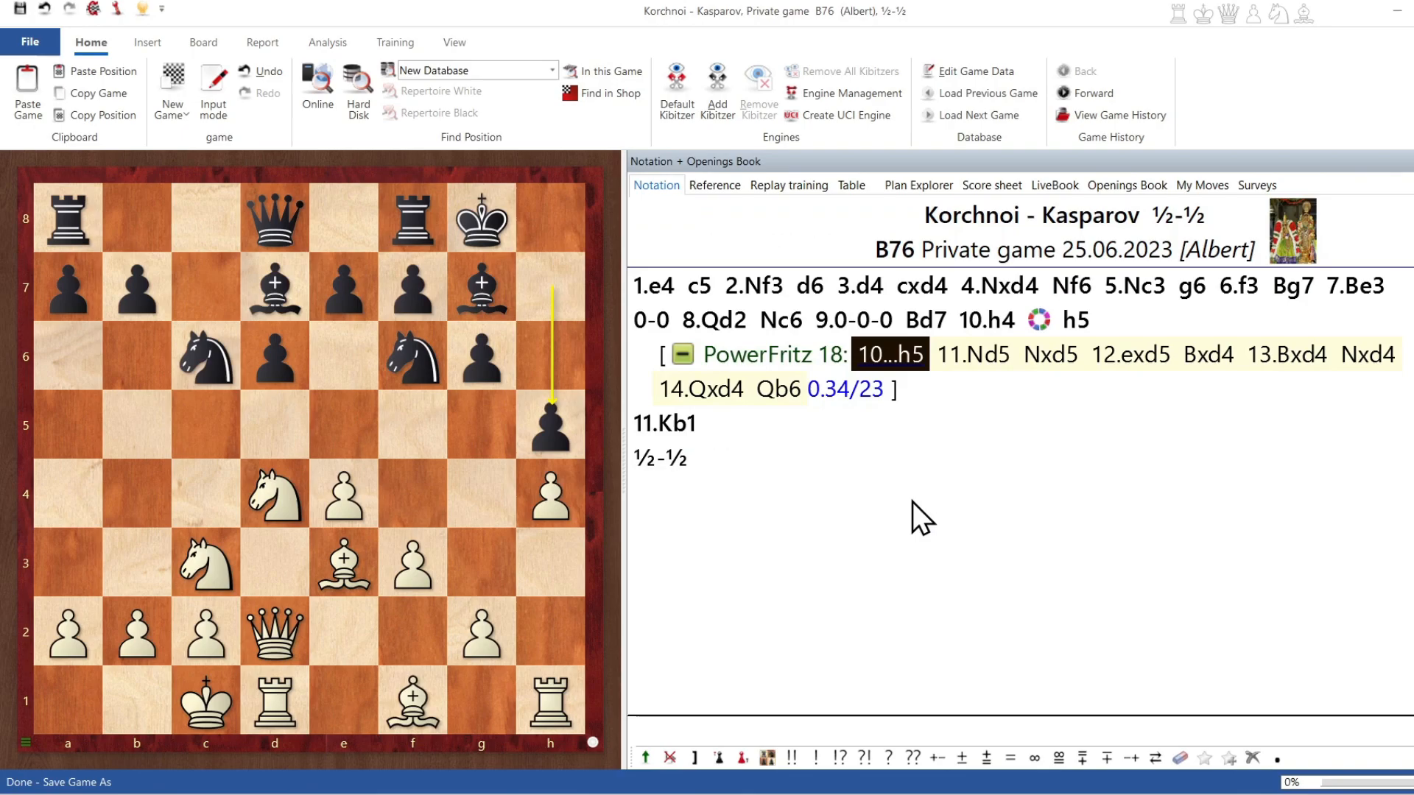